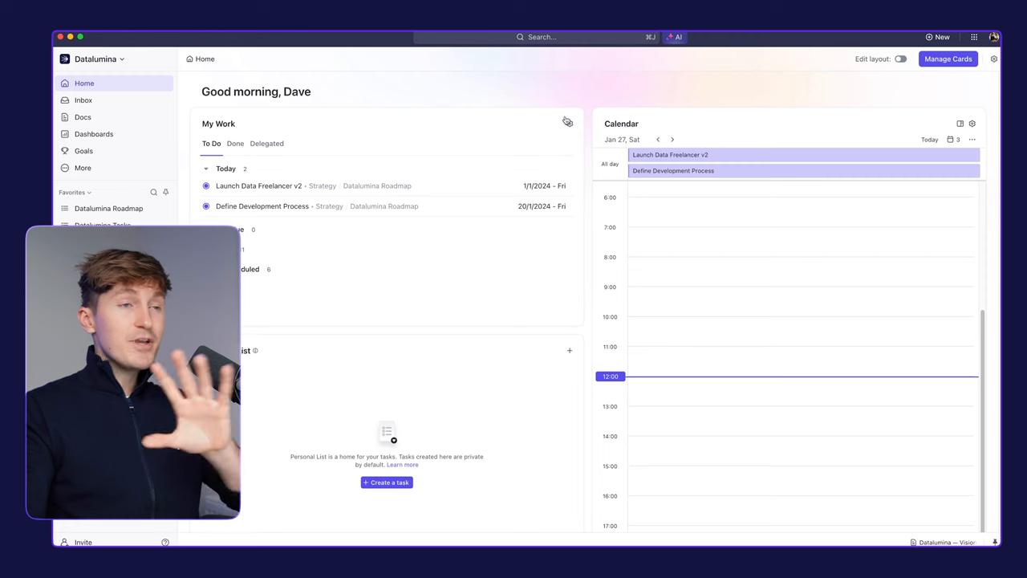
pyautogui.moveTo(674, 36)
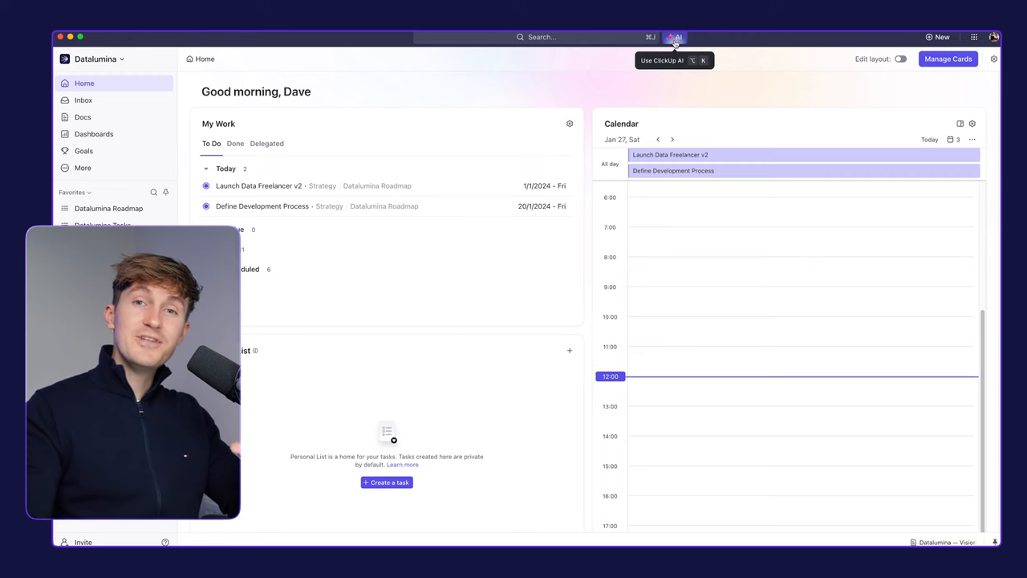
# - Launch the ClickUp AI assistant from the top bar over the home dashboard
pyautogui.click(677, 37)
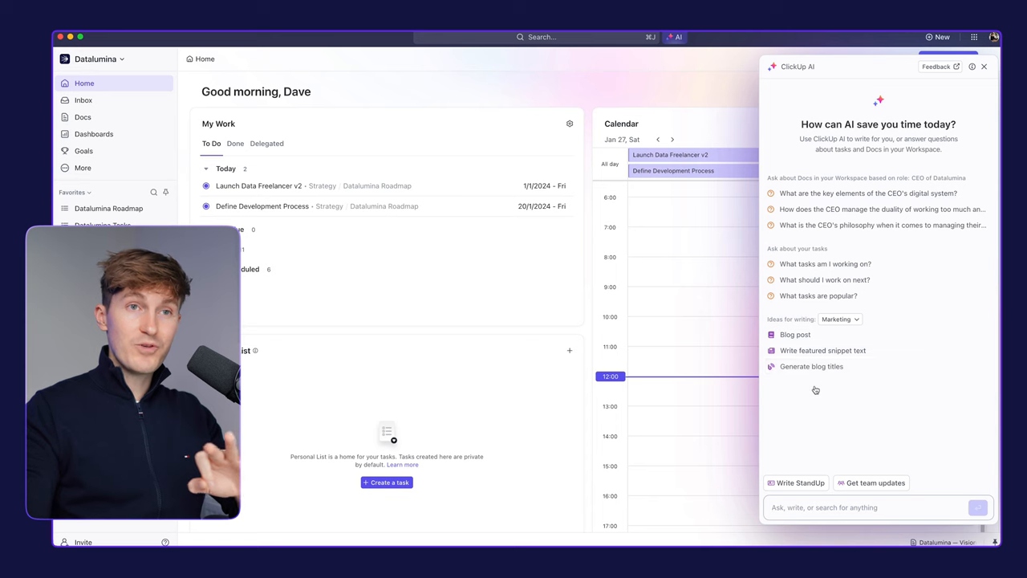
pyautogui.moveTo(820, 160)
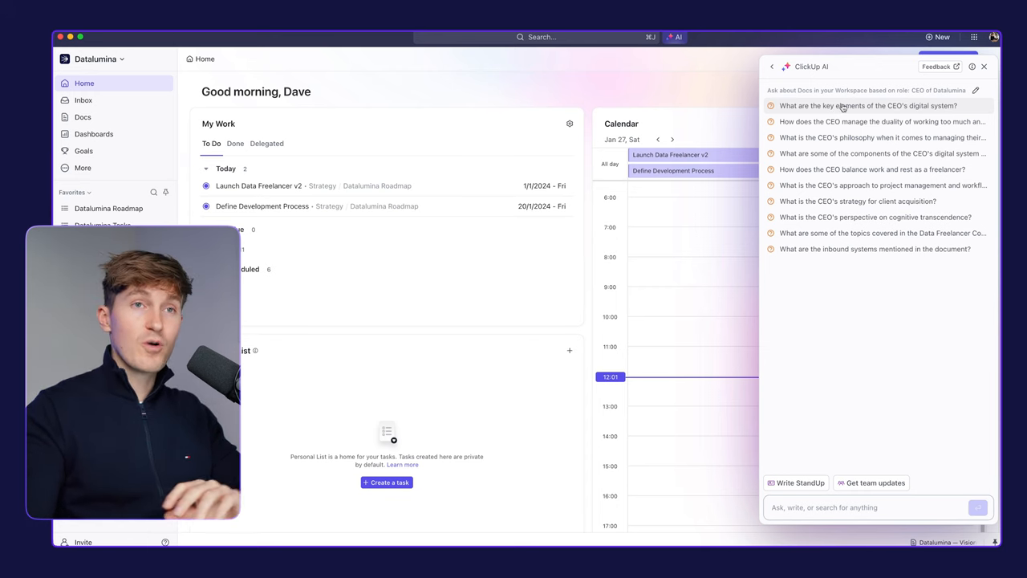
# - Return the AI panel to its starting suggestions via the back arrow
pyautogui.click(867, 106)
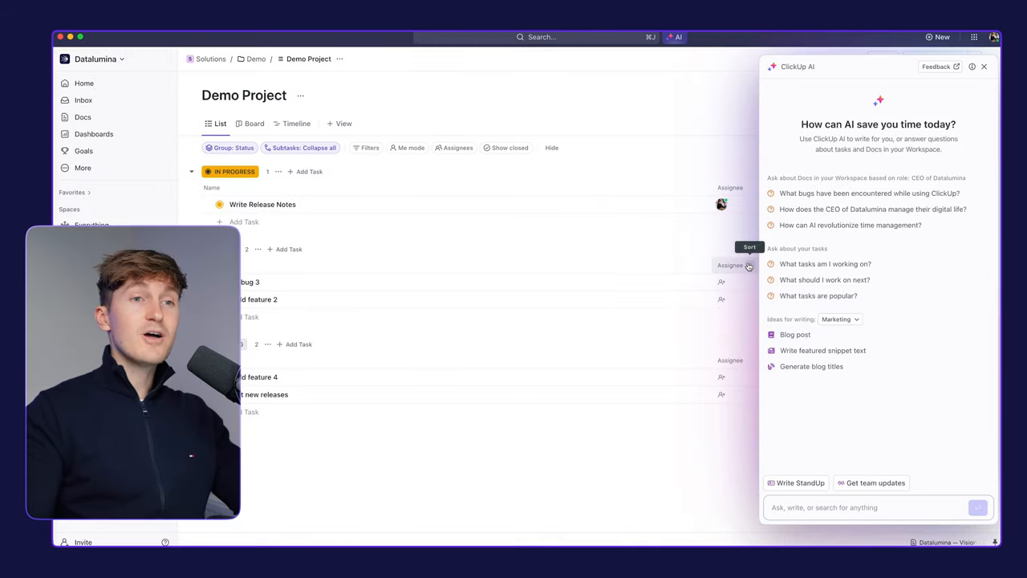
pyautogui.moveTo(825, 264)
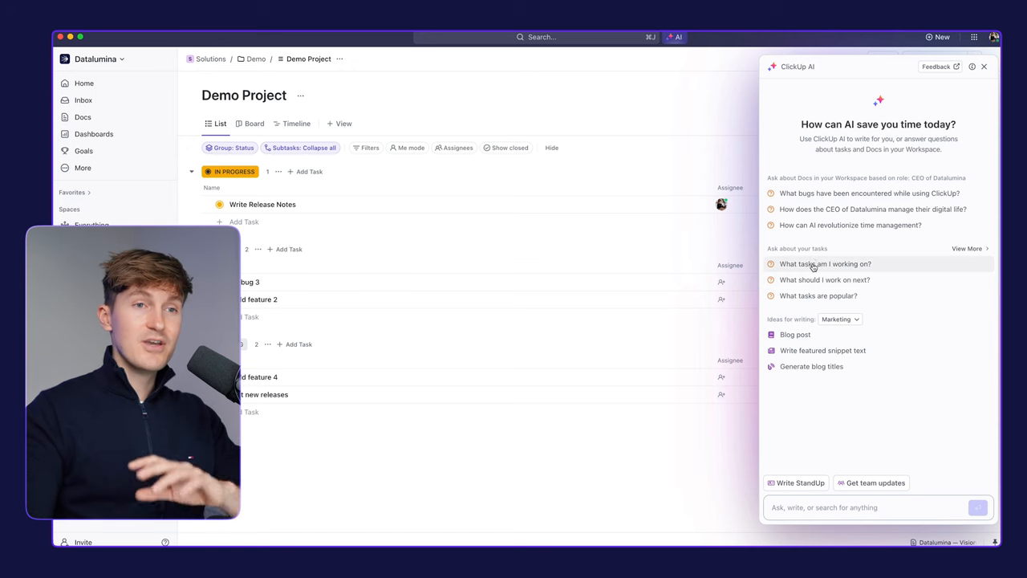
pyautogui.click(824, 263)
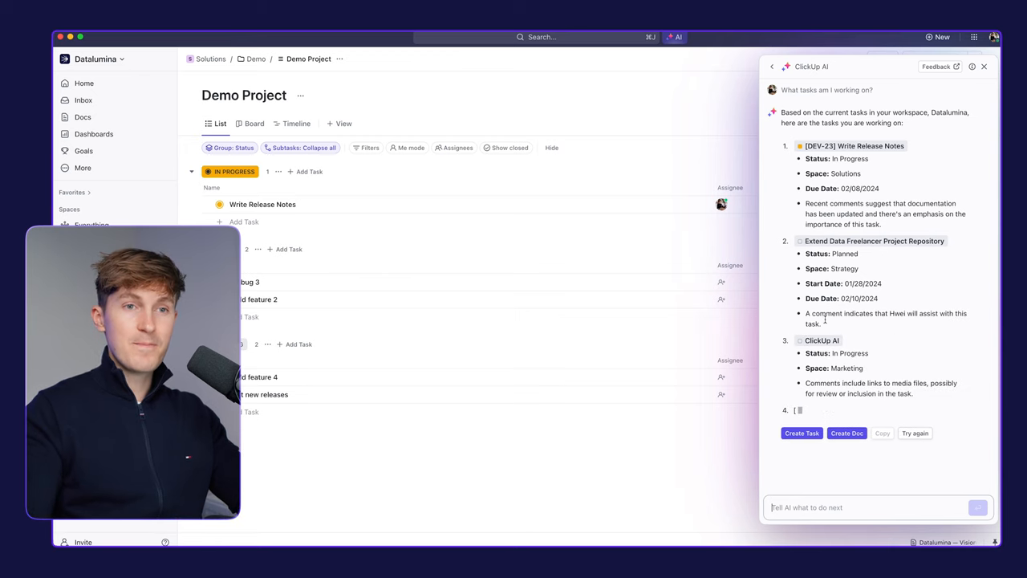
pyautogui.click(263, 204)
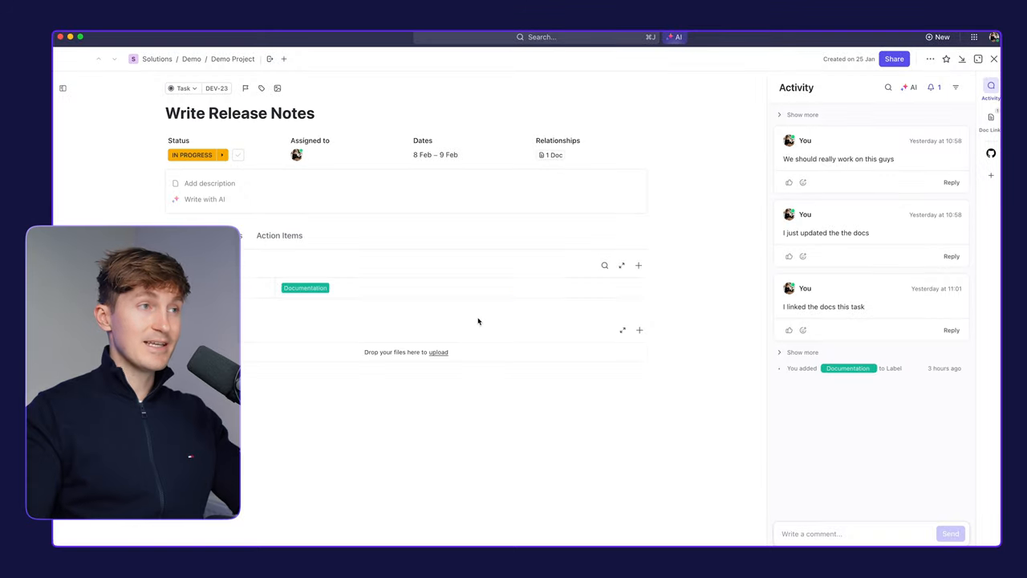
pyautogui.moveTo(995, 58)
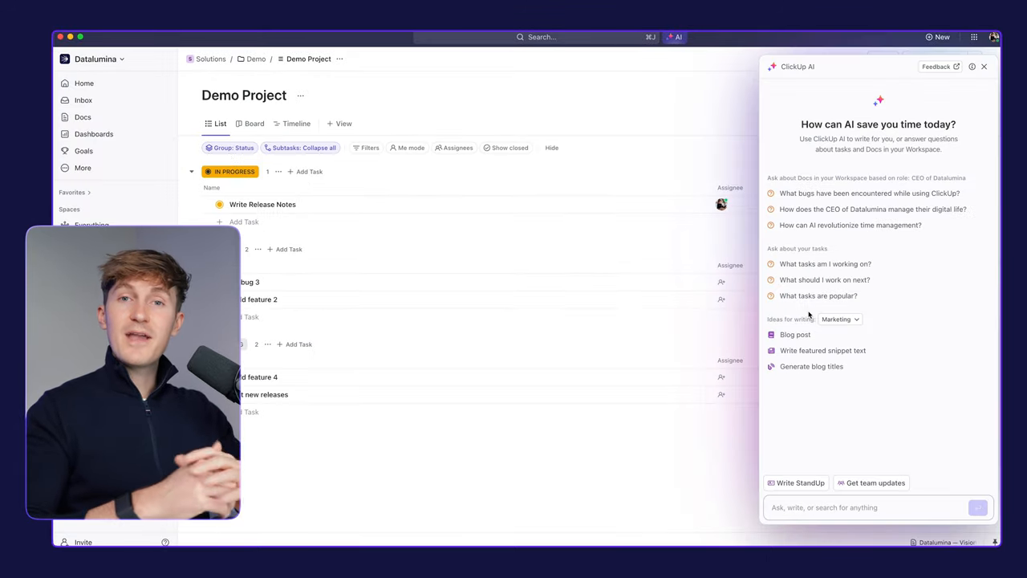
pyautogui.moveTo(825, 263)
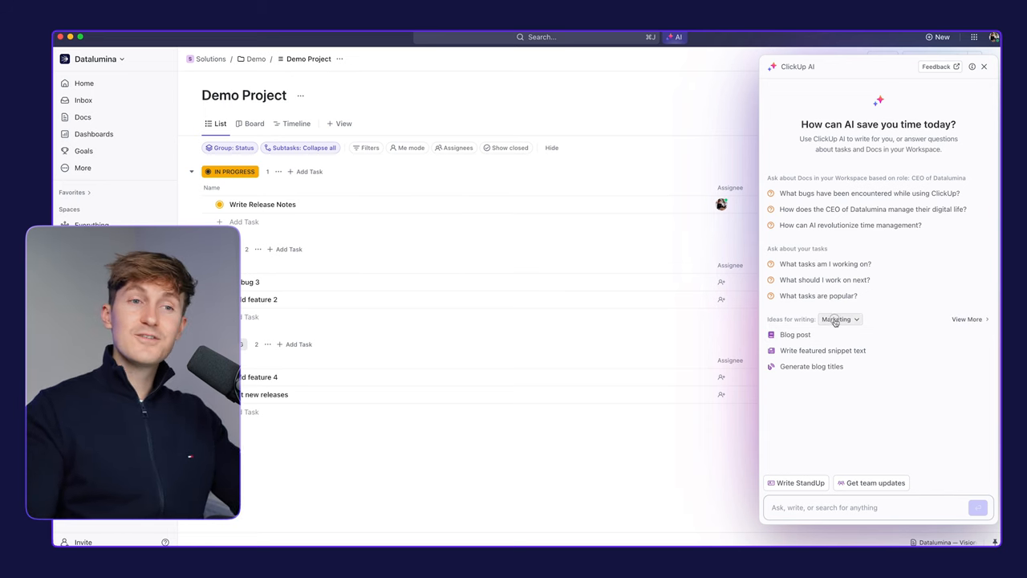
# - Start an AI blog post titled 'Write a blog on how AI and especially LLMs can save you time.' for 'Project managers' at Medium creativity
pyautogui.click(839, 318)
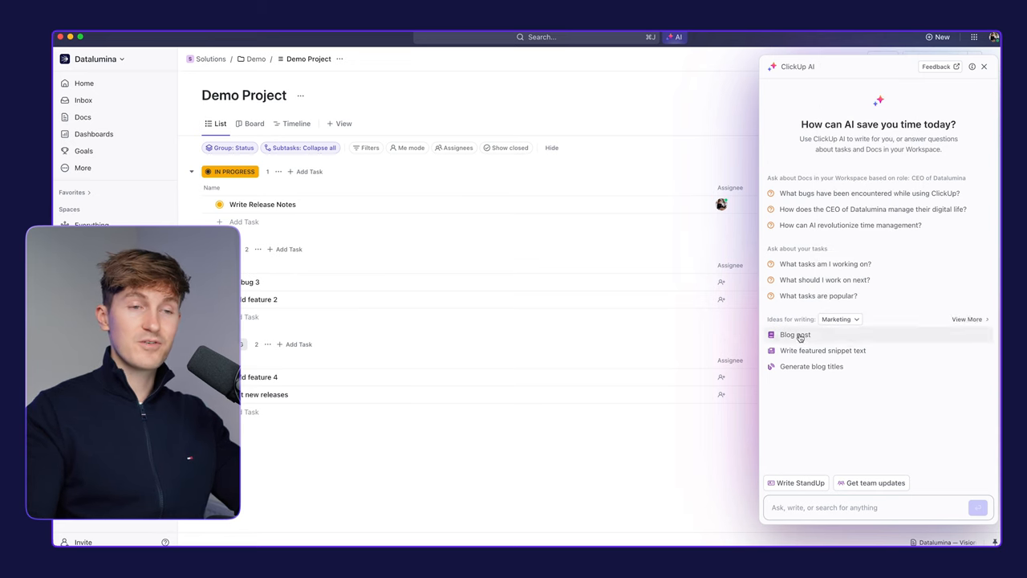
pyautogui.click(794, 335)
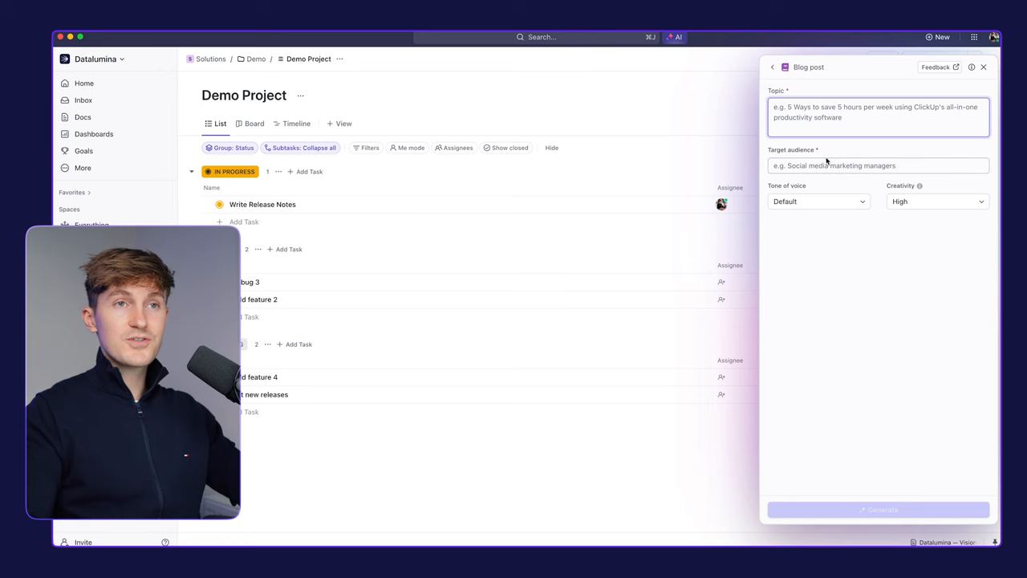
pyautogui.write('Write a blog on how AI and especially LLMs can save you time.')
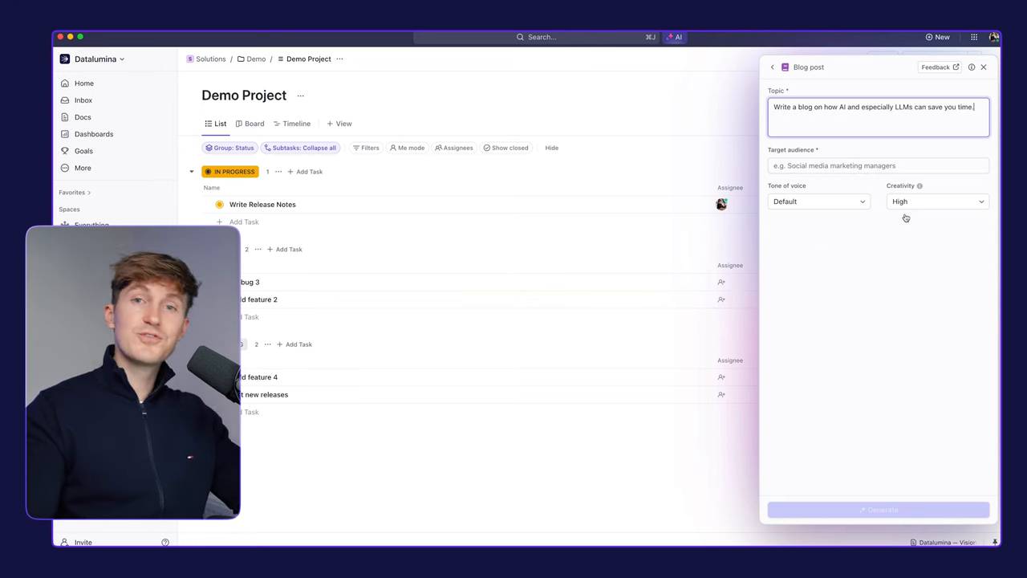
pyautogui.click(878, 165)
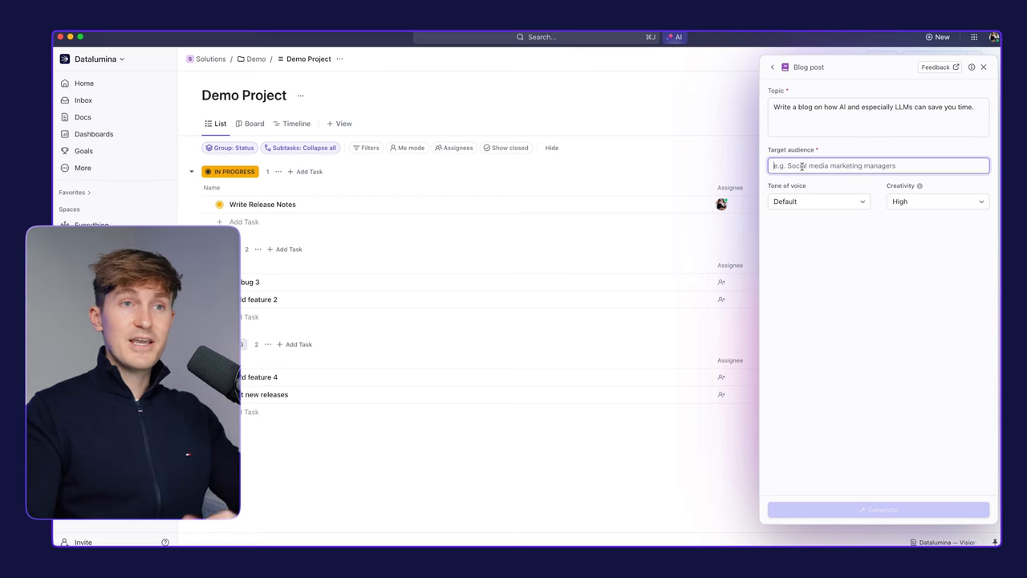
pyautogui.write('Project managers')
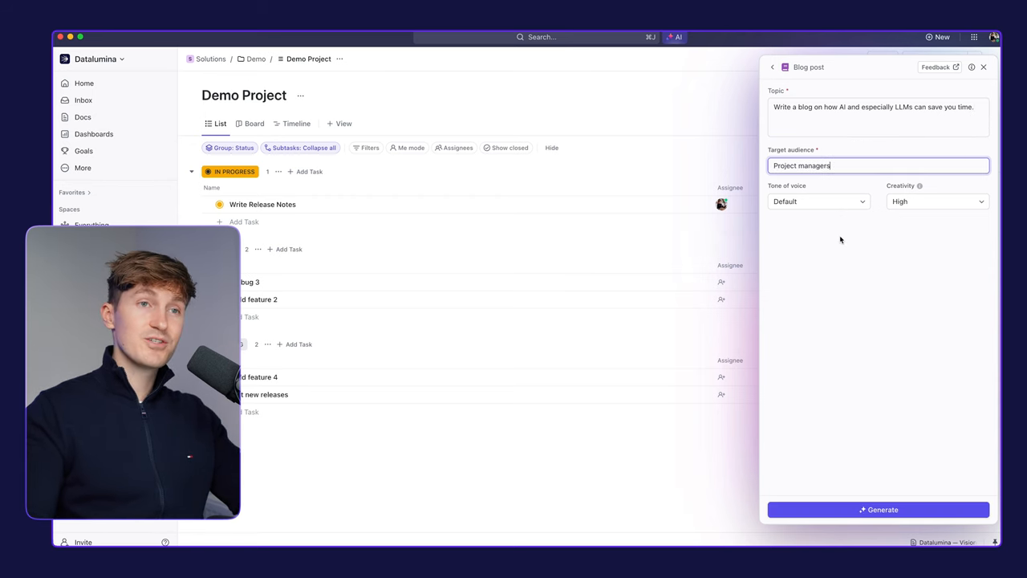
pyautogui.click(937, 202)
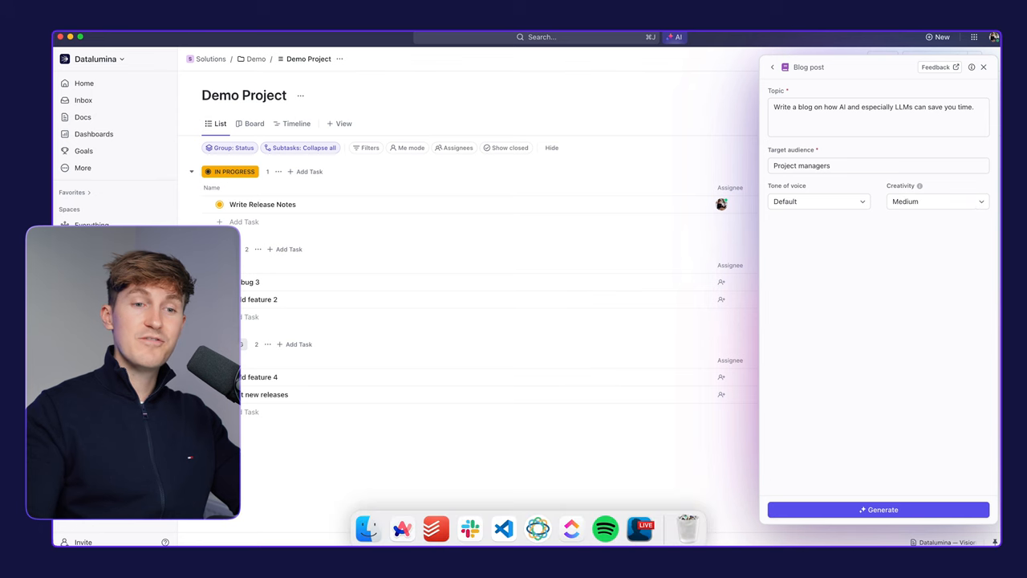
# - Generate the blog post, review the result, and save it as a Doc
pyautogui.click(878, 510)
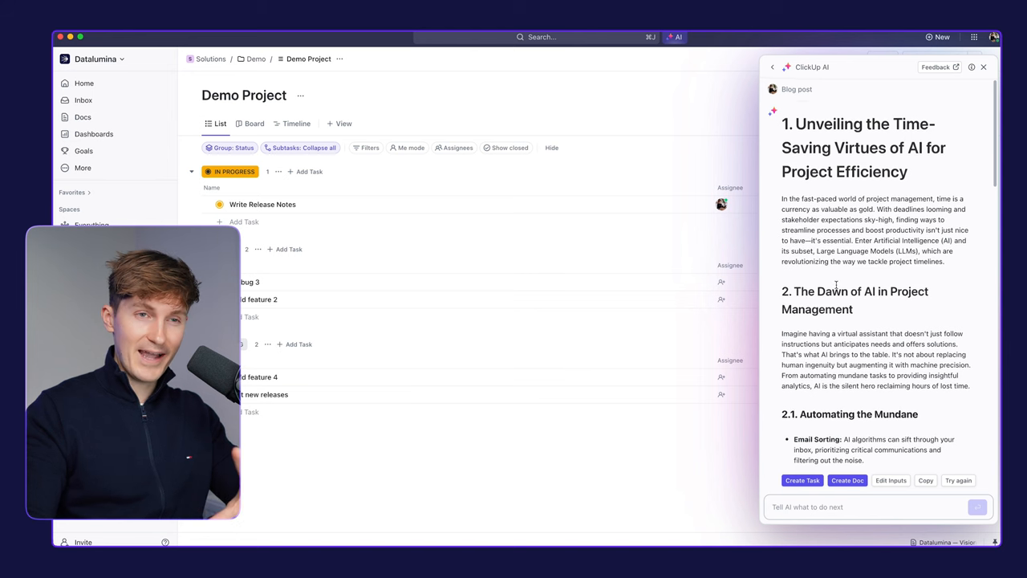
pyautogui.scroll(-3)
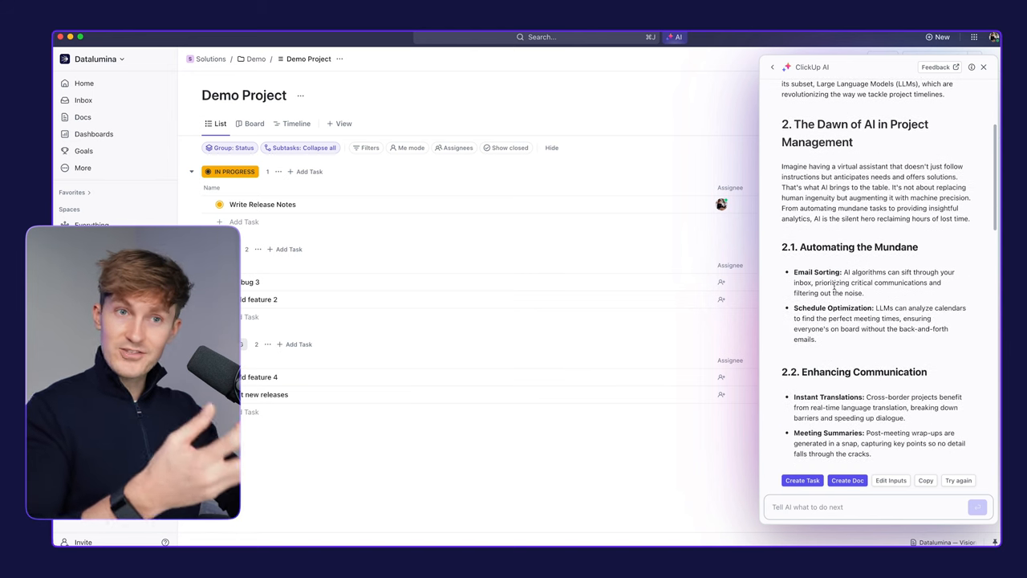
pyautogui.scroll(-3)
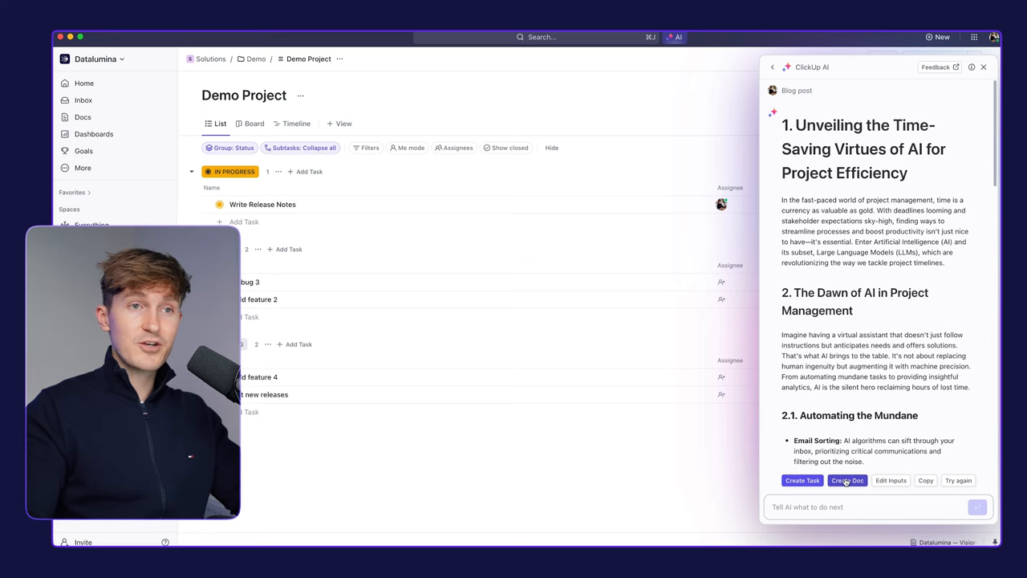
pyautogui.click(848, 480)
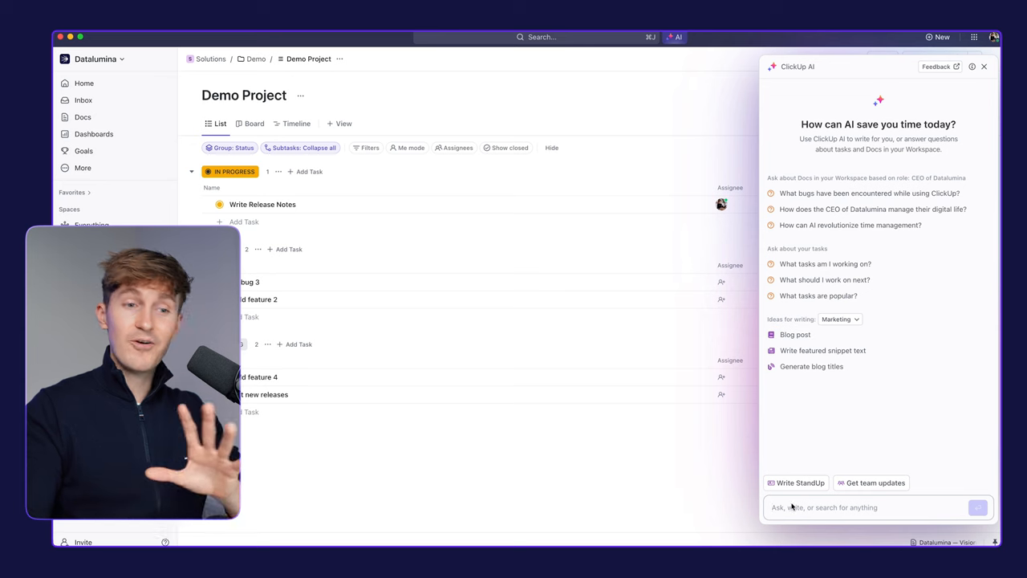
# - Generate a Write StandUp summary for the Last 24 hours and review the bullets
pyautogui.click(796, 481)
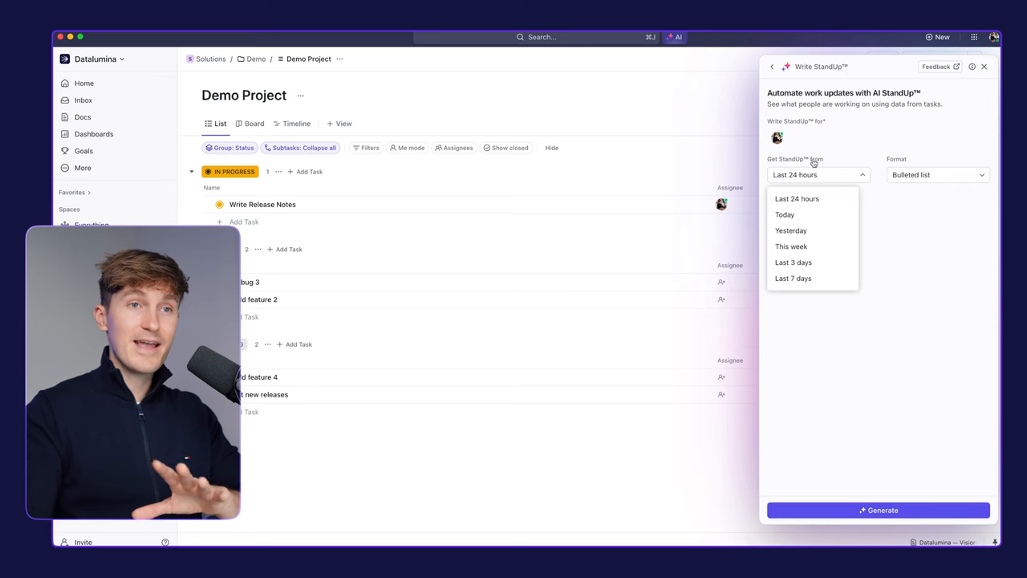
pyautogui.click(796, 199)
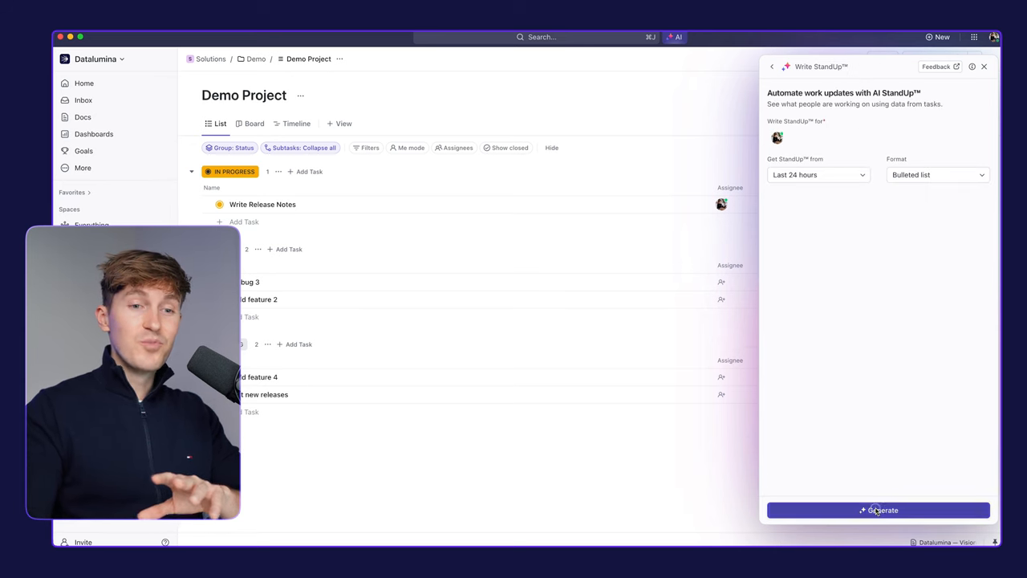
pyautogui.click(878, 511)
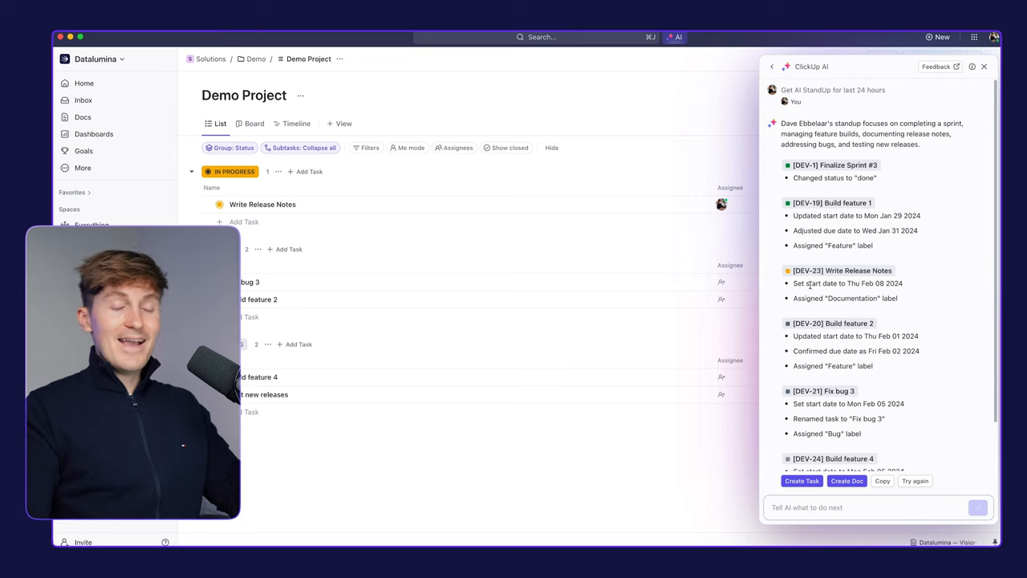
pyautogui.scroll(-3)
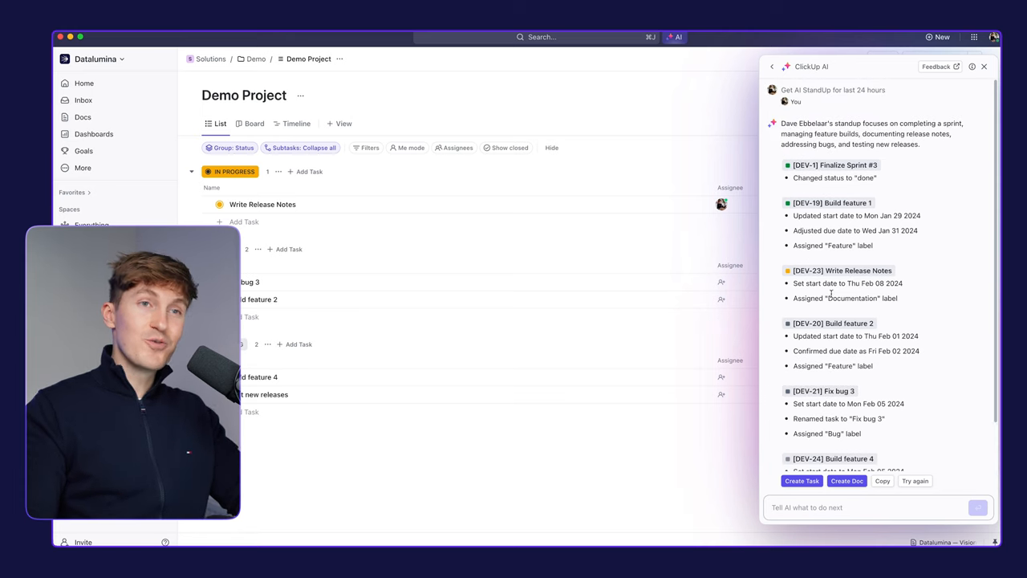
pyautogui.moveTo(826, 287)
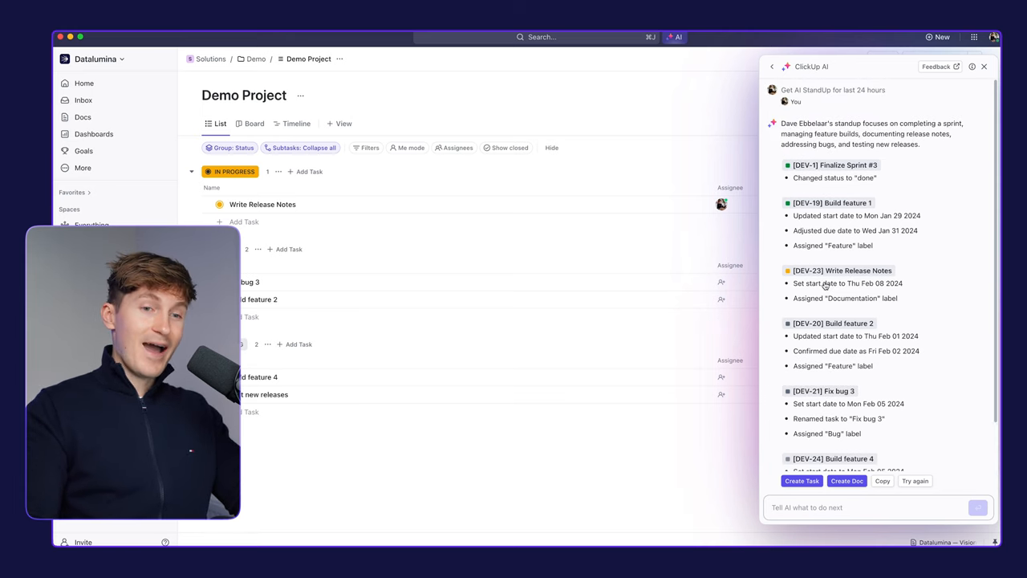
# - Start another standup and explore its teammate, period and format options before returning to AI home
pyautogui.click(770, 67)
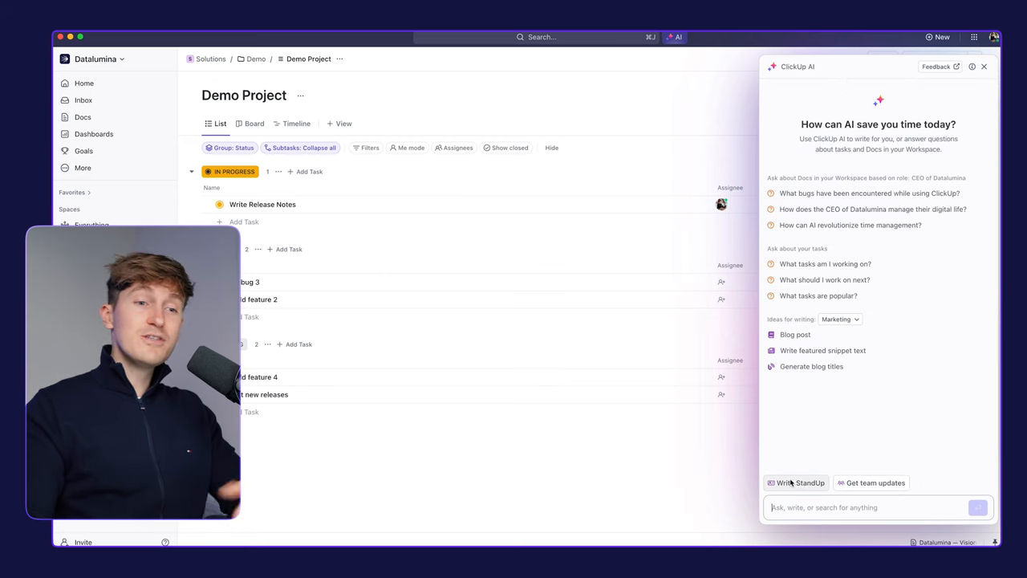
pyautogui.click(796, 481)
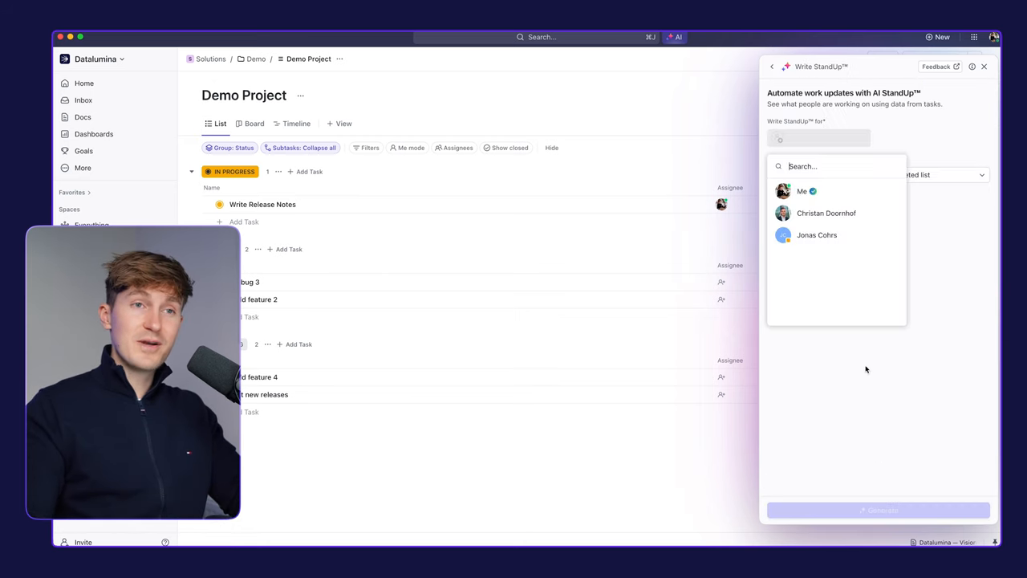
pyautogui.click(802, 191)
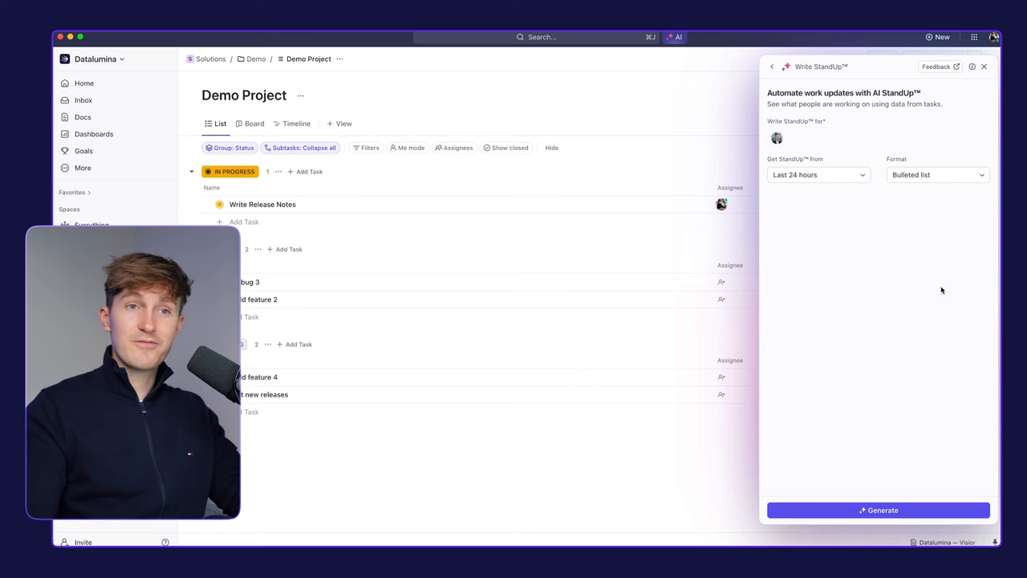
pyautogui.click(816, 173)
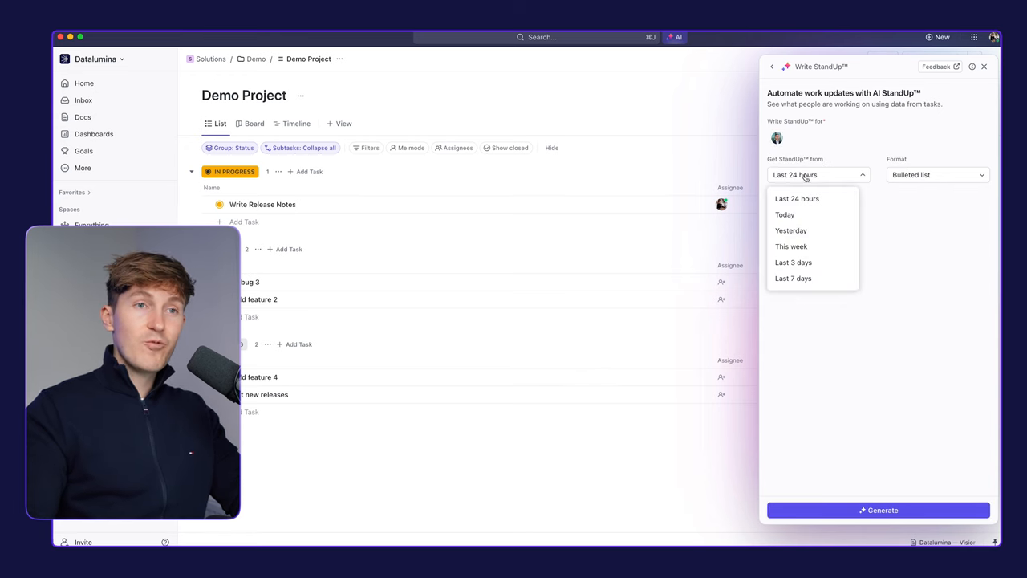
pyautogui.click(937, 175)
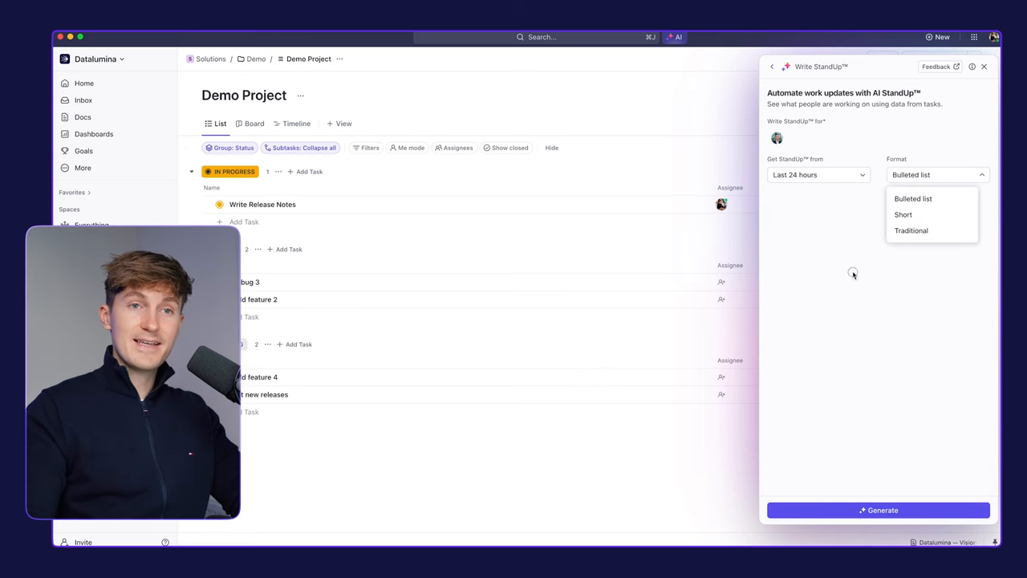
pyautogui.click(770, 67)
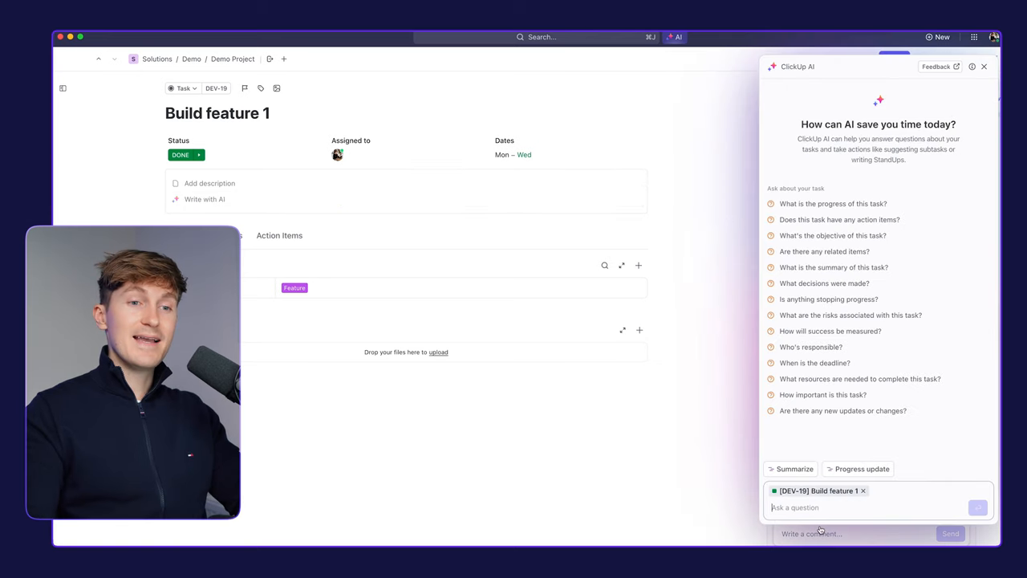
pyautogui.moveTo(822, 501)
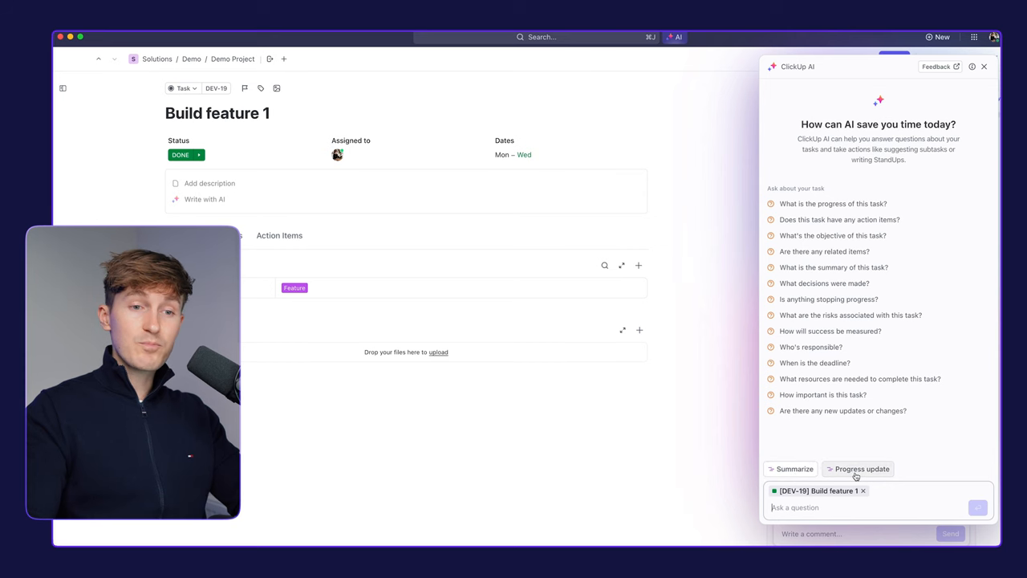
# - Request an AI progress update on Build feature 1 for a chosen time period
pyautogui.click(857, 469)
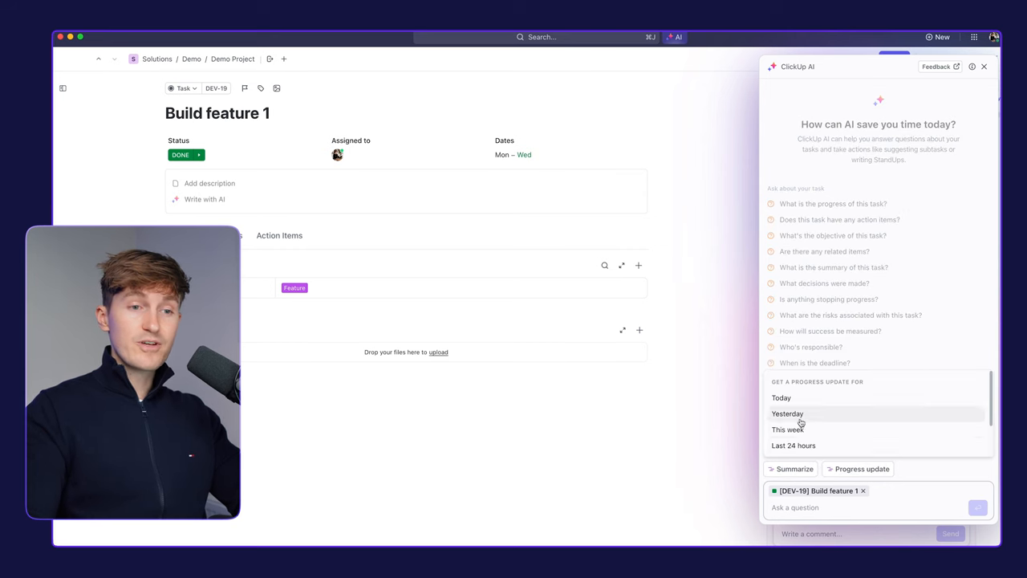
pyautogui.click(792, 446)
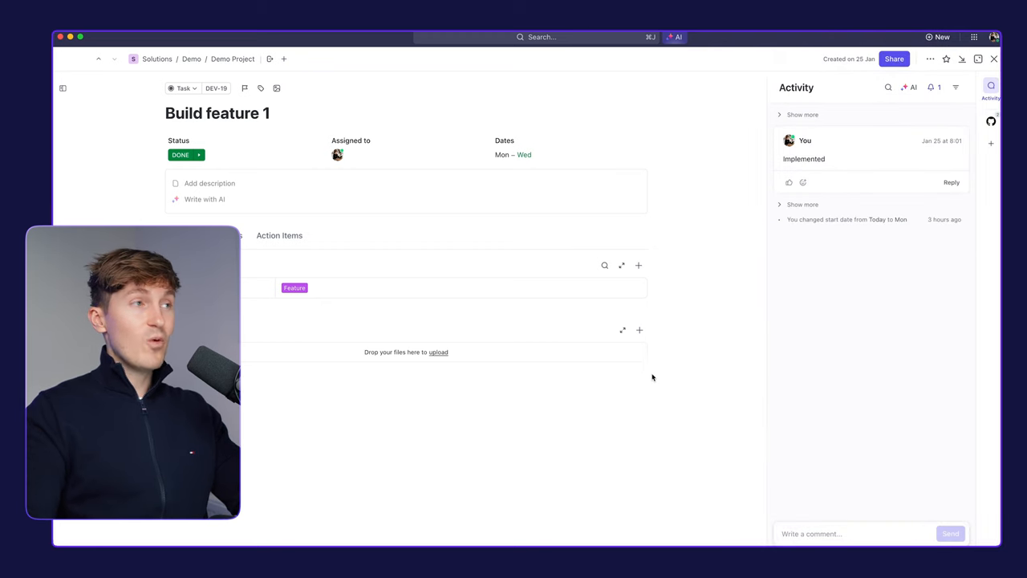
pyautogui.moveTo(656, 361)
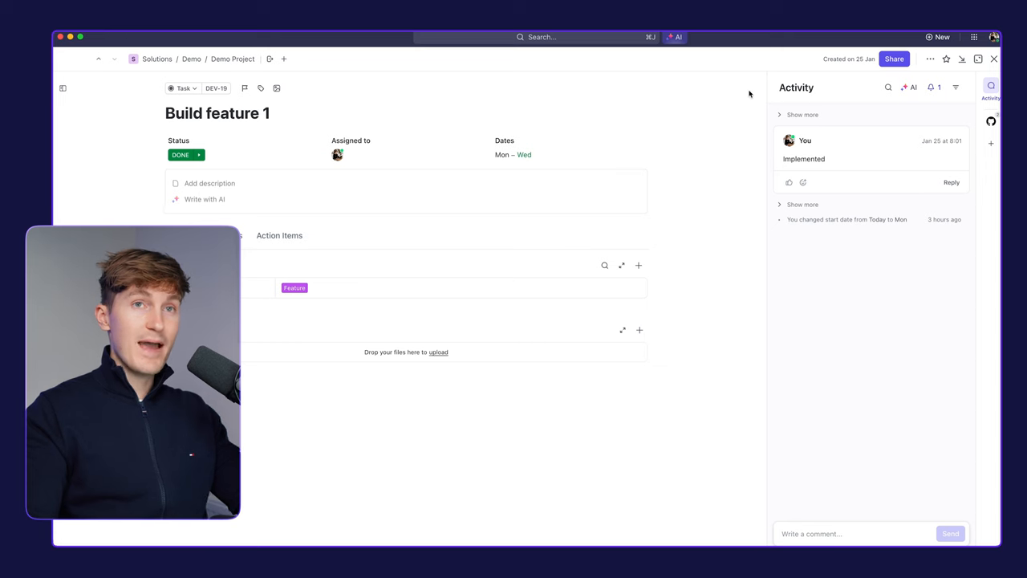
pyautogui.moveTo(995, 58)
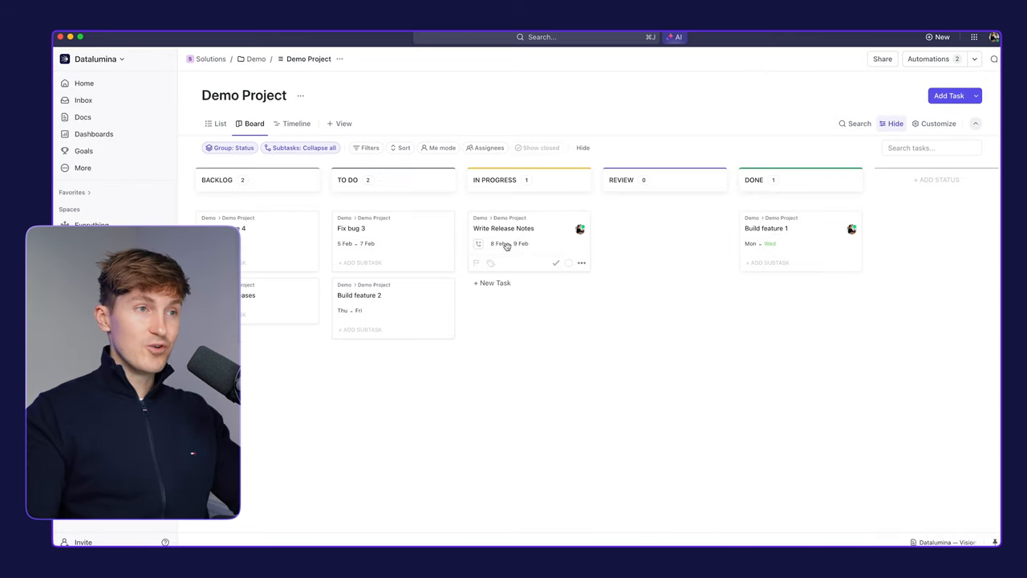
# - From the Write Release Notes task, open the linked Demo Release Notes doc full page with ClickUp AI
pyautogui.click(504, 228)
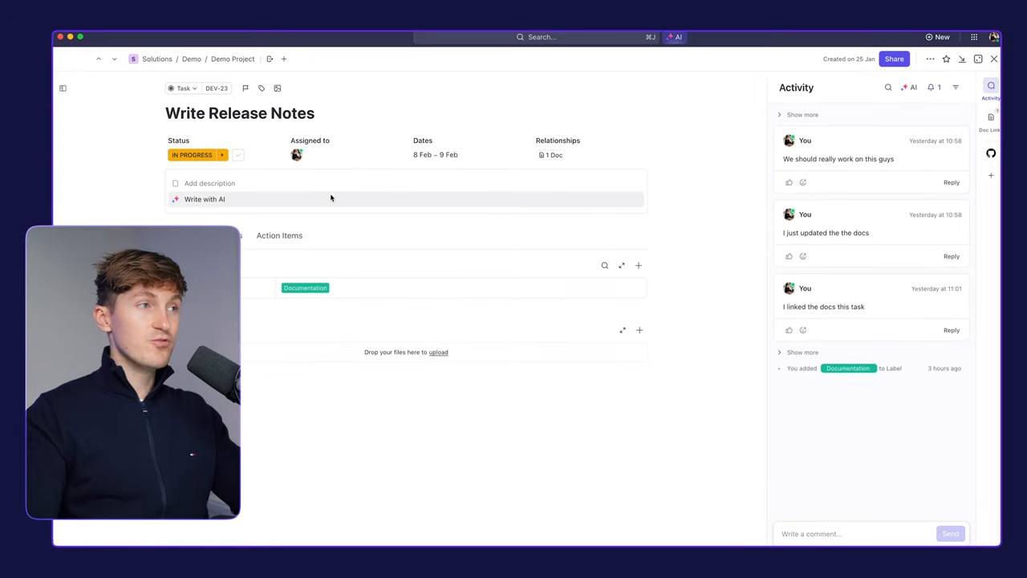
pyautogui.moveTo(388, 136)
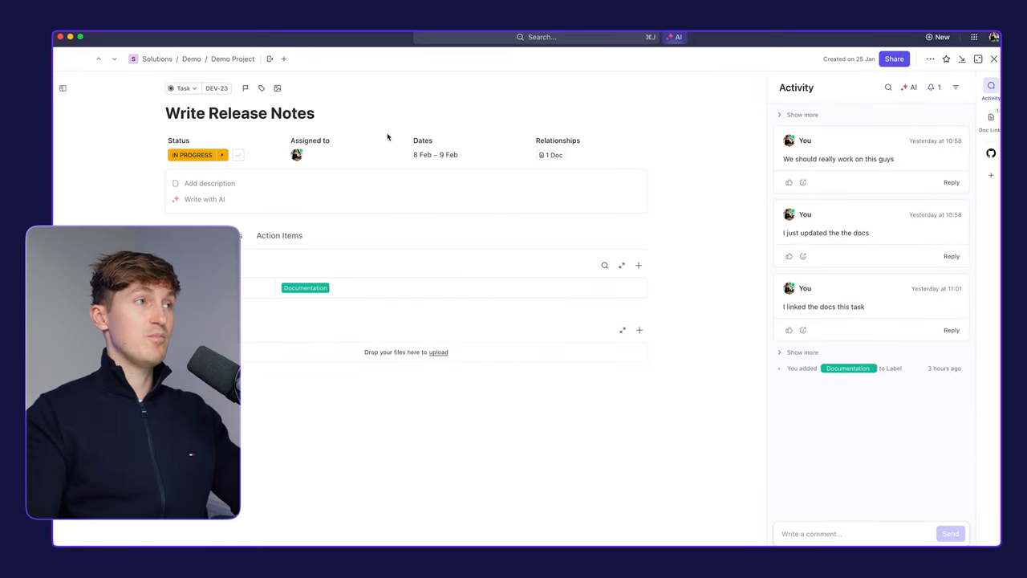
pyautogui.click(991, 117)
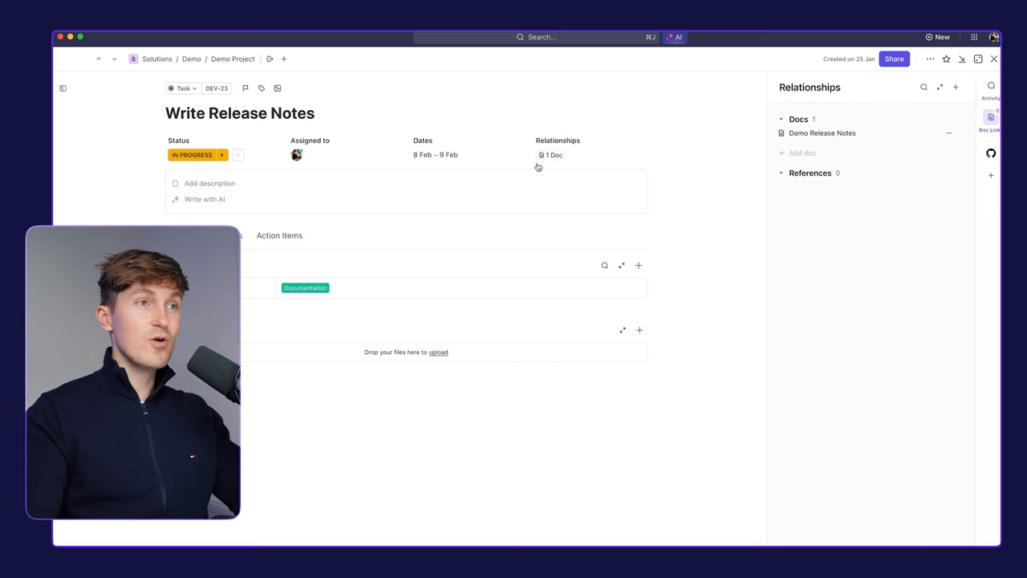
pyautogui.click(821, 132)
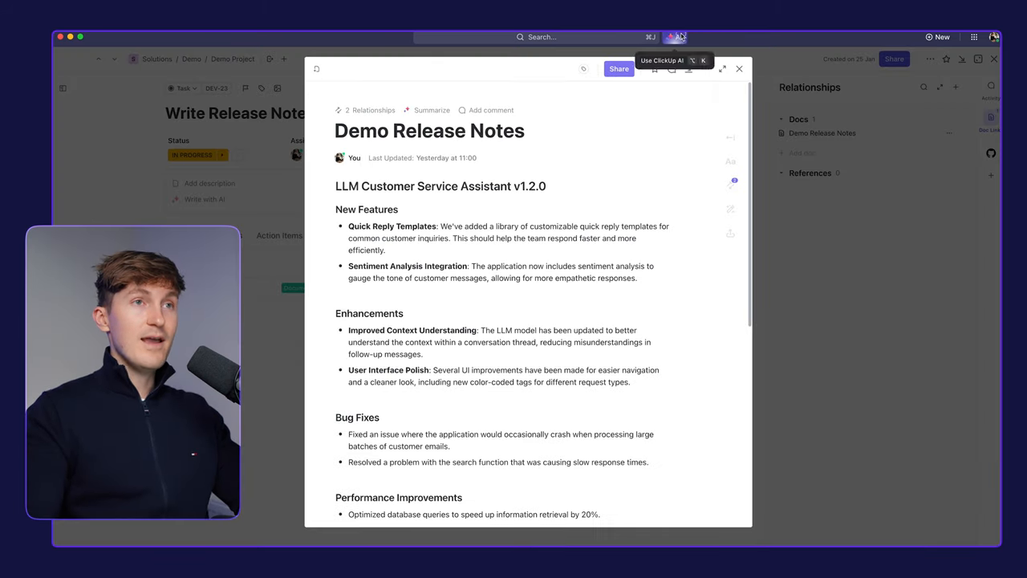
pyautogui.click(674, 37)
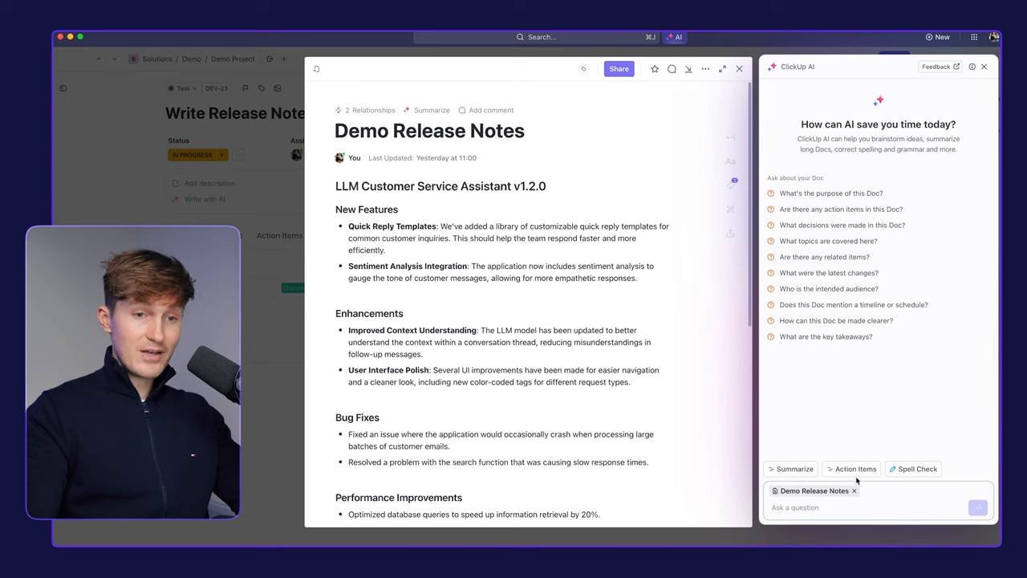
pyautogui.click(831, 193)
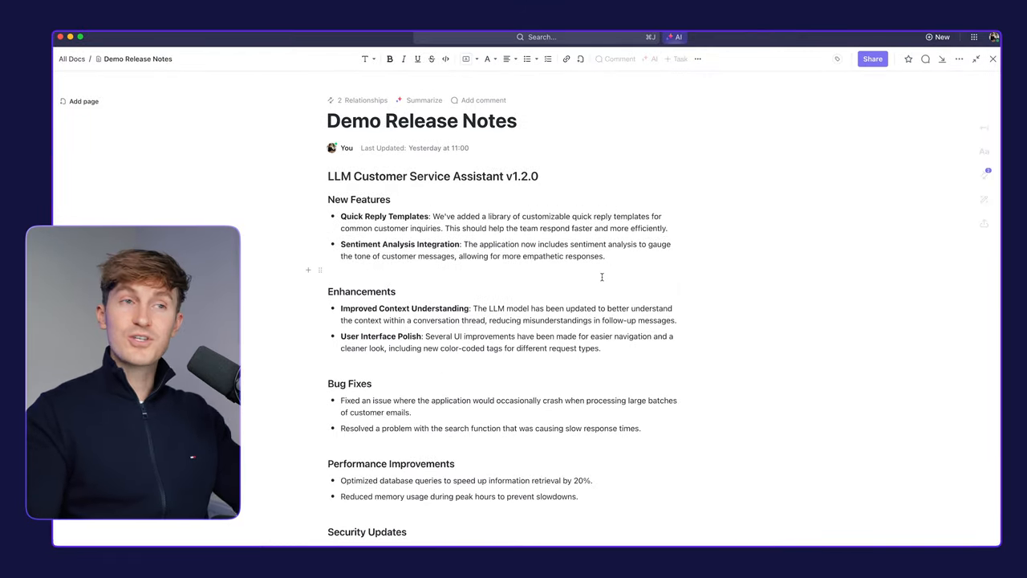
# - Improve the selected title and New Features section with AI and replace the original text
pyautogui.moveTo(328, 175); pyautogui.dragTo(605, 257)
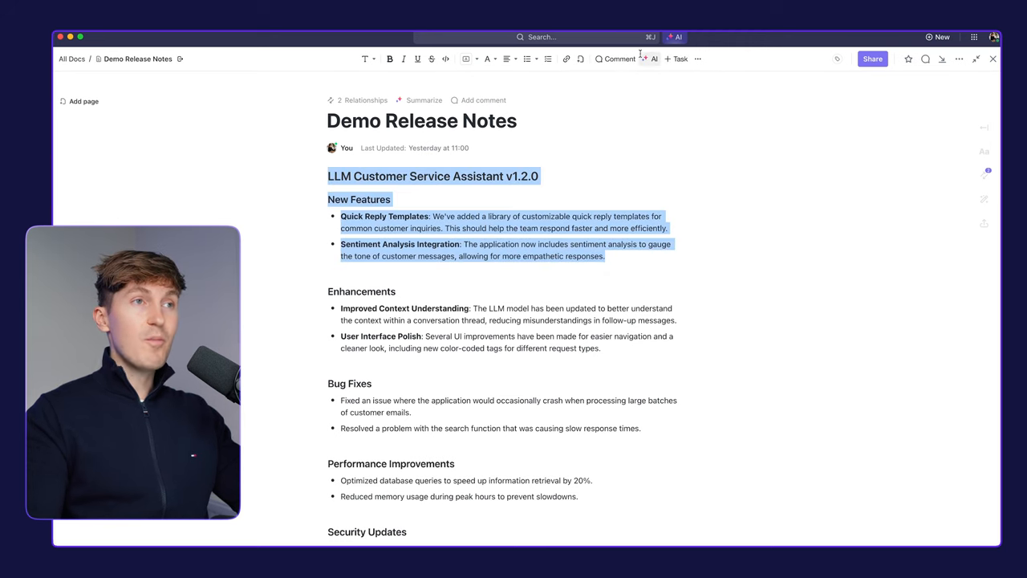
pyautogui.click(653, 58)
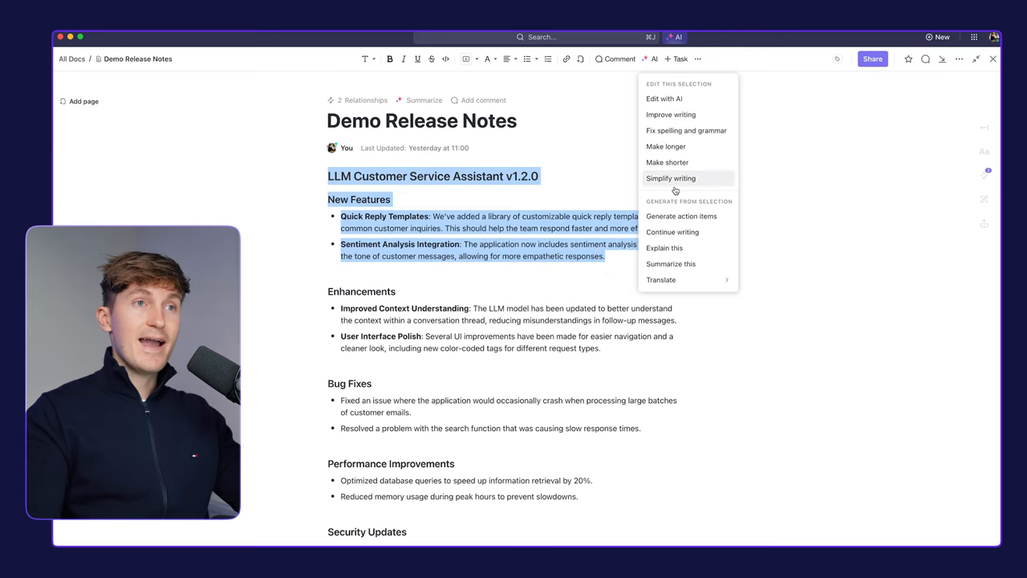
pyautogui.moveTo(670, 113)
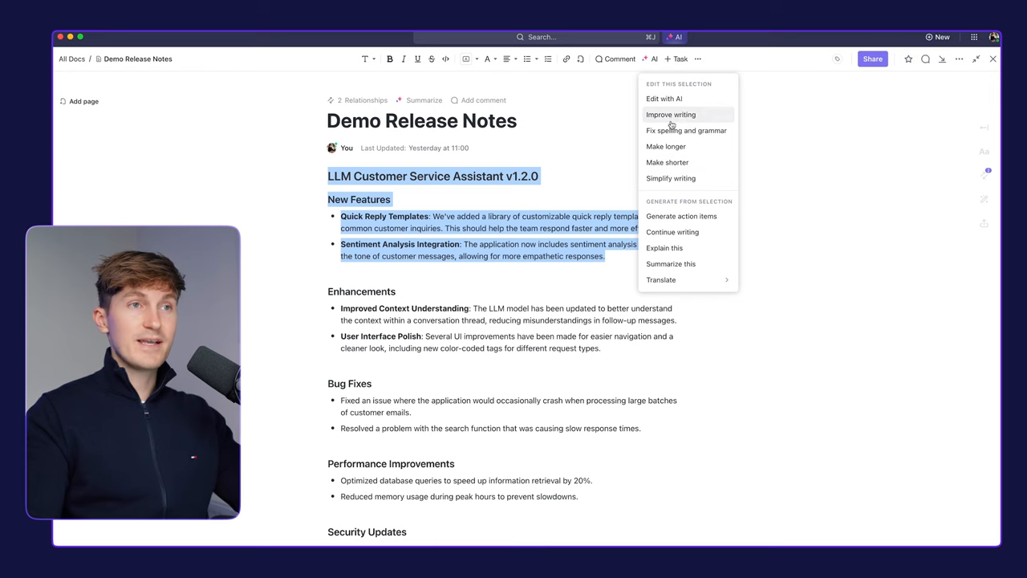
pyautogui.click(666, 146)
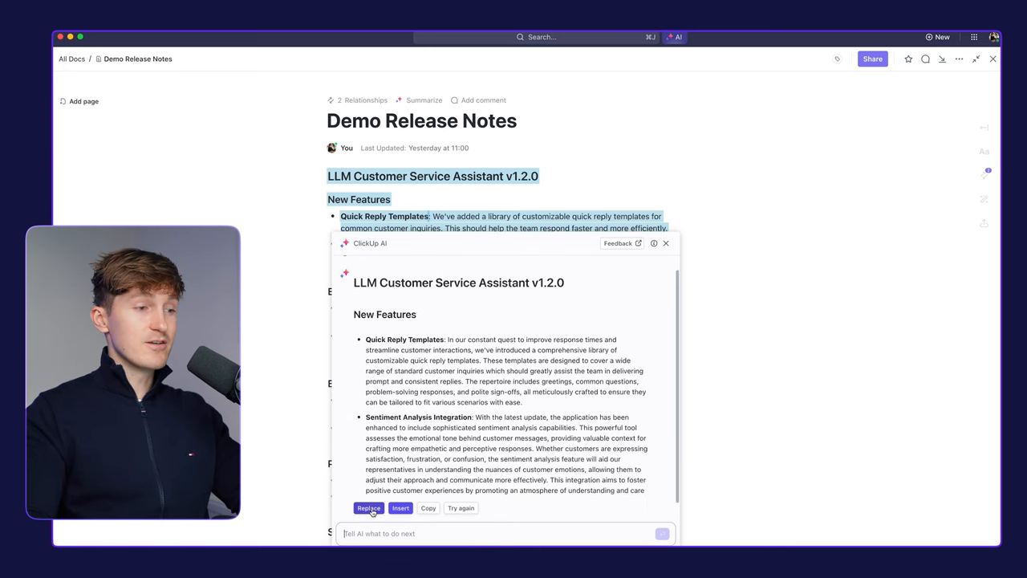
pyautogui.click(369, 507)
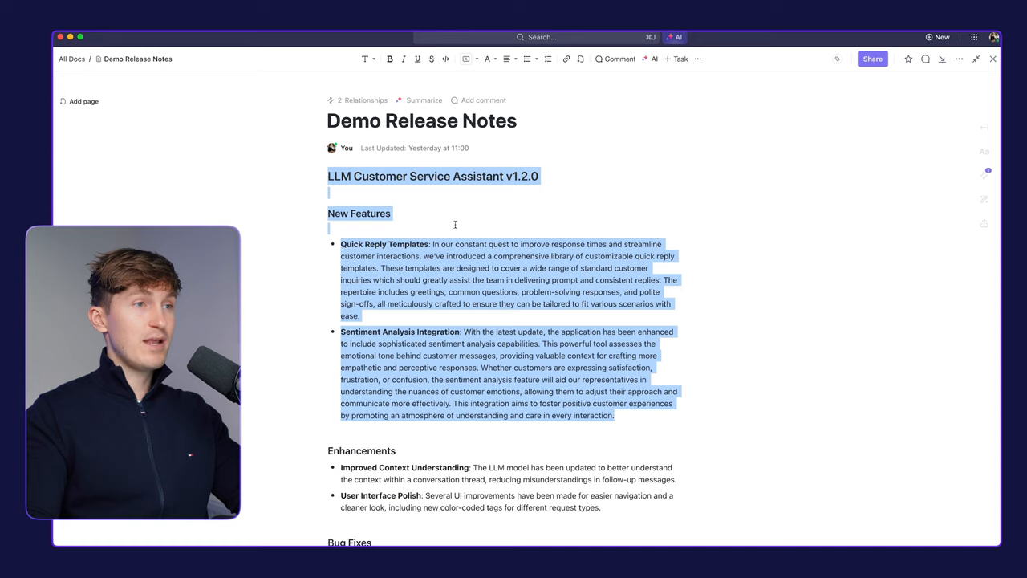
pyautogui.scroll(-3)
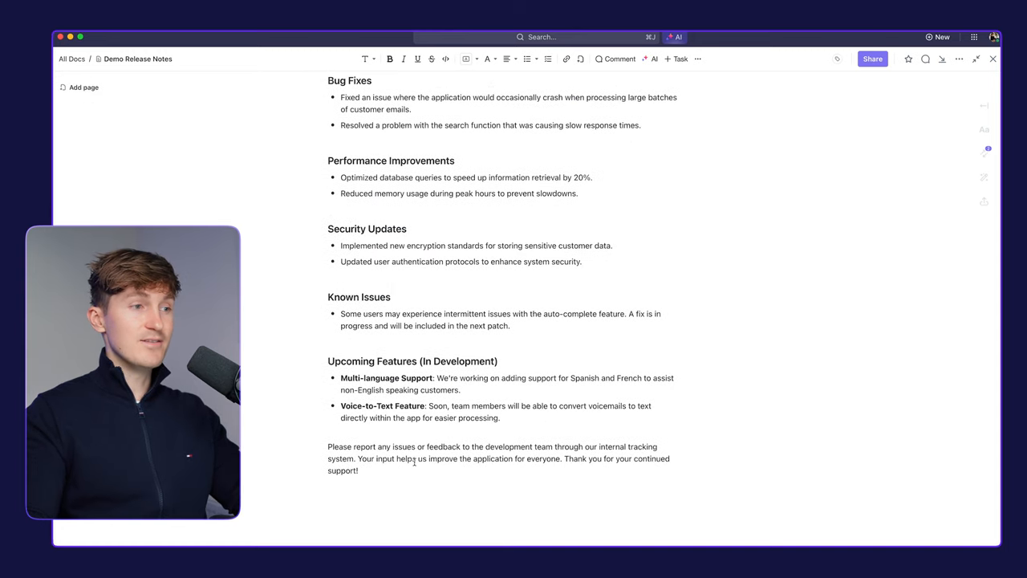
# - Add the sentence 'Write some sloopt tect about this document and then let clickup clean it' and bring up AI options on it
pyautogui.write('Write some sloopt tect about this document and then let clickup clean it')
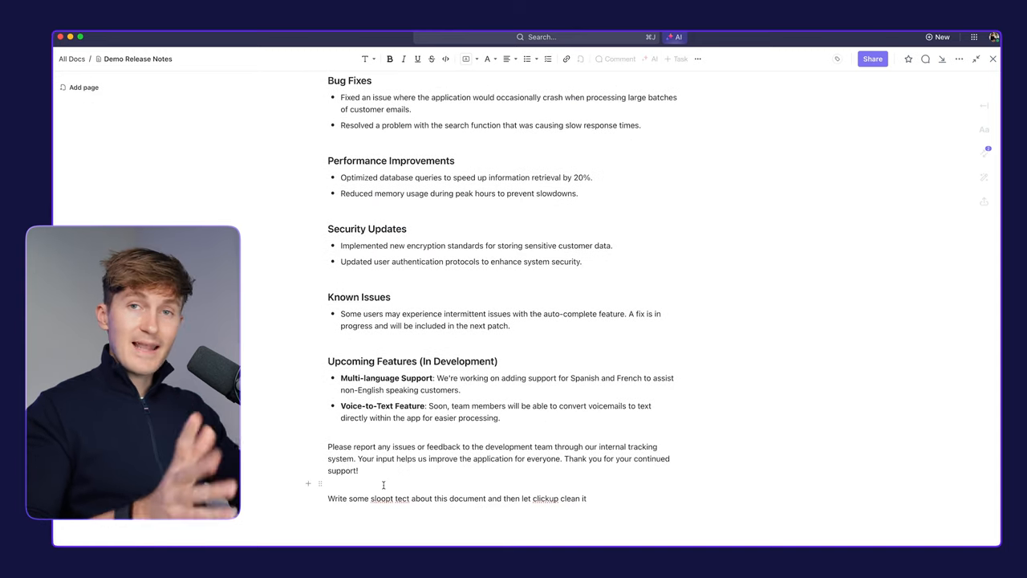
pyautogui.moveTo(327, 498); pyautogui.dragTo(587, 497)
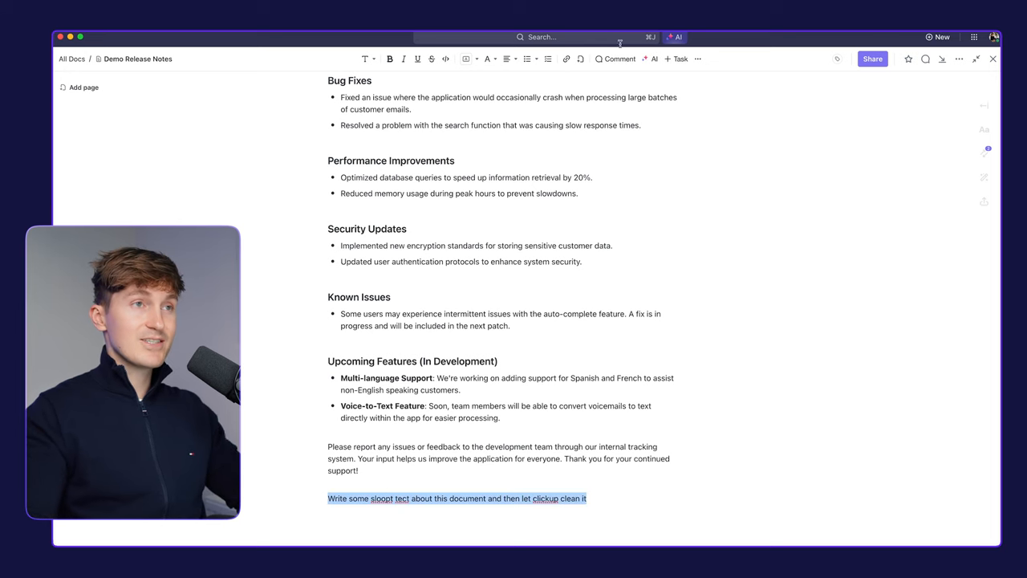
pyautogui.click(654, 58)
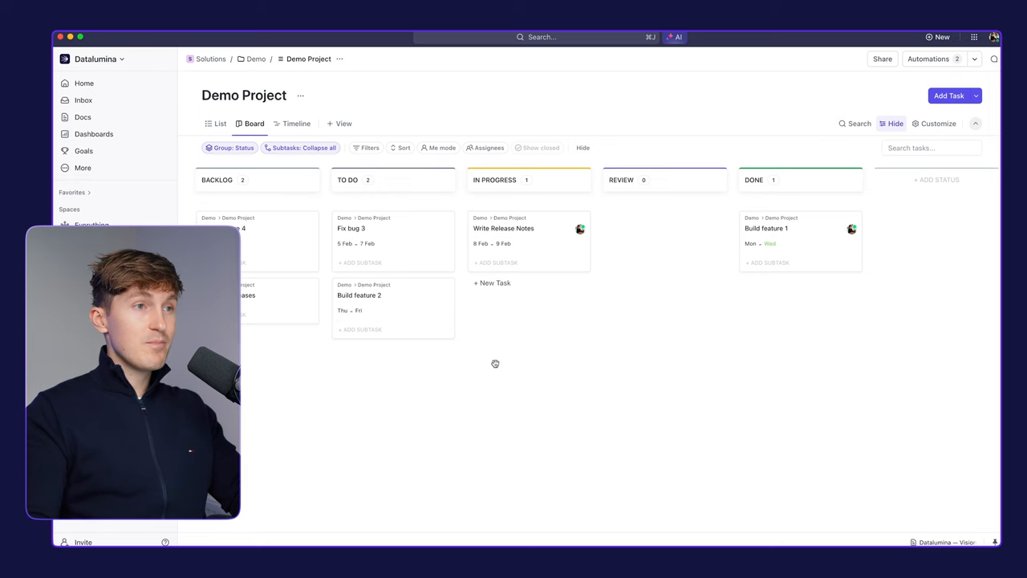
# - Review GitHub linking on Write Release Notes and Demo Project's two active GitHub automations
pyautogui.click(504, 228)
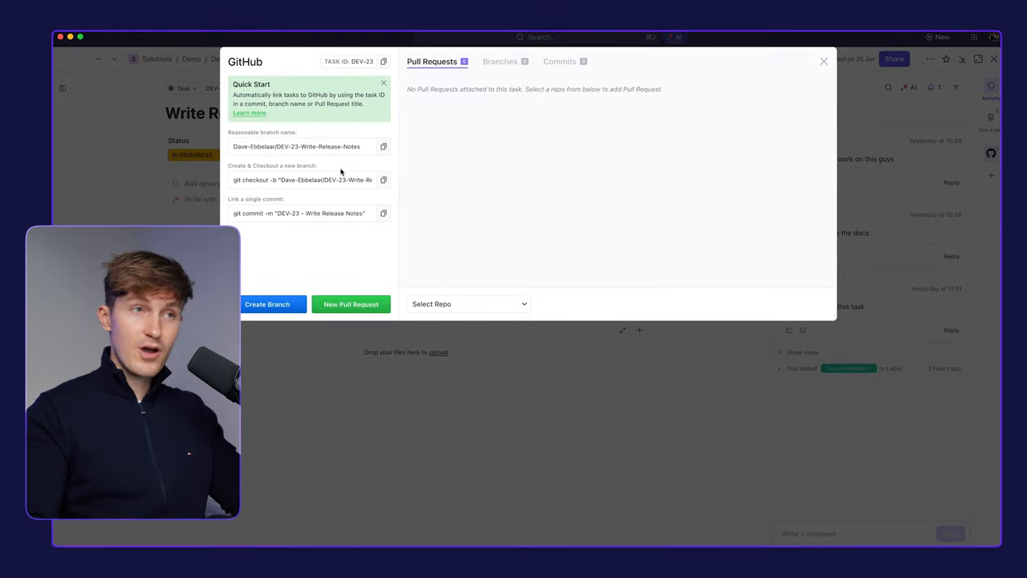
pyautogui.moveTo(501, 398)
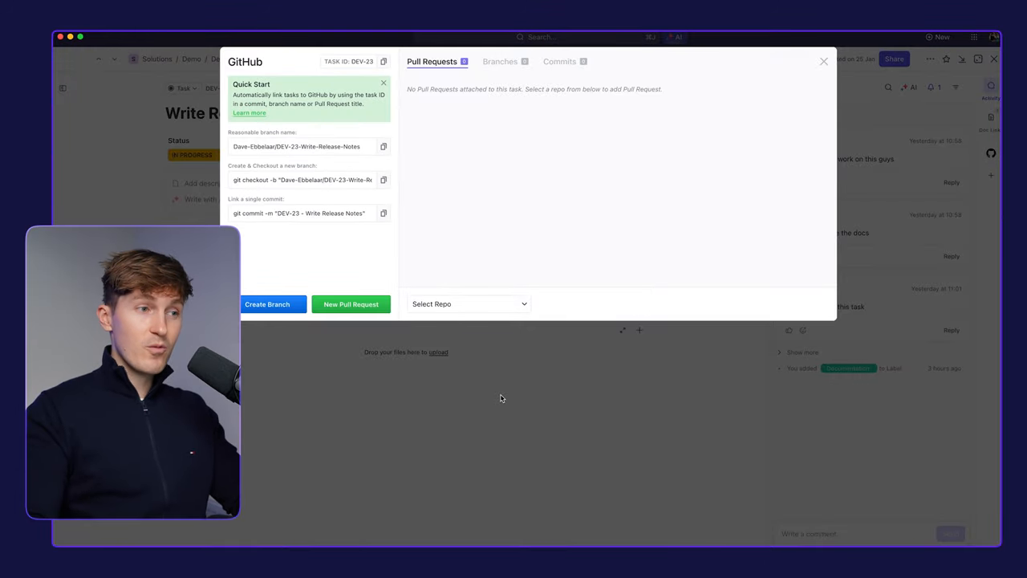
pyautogui.click(823, 61)
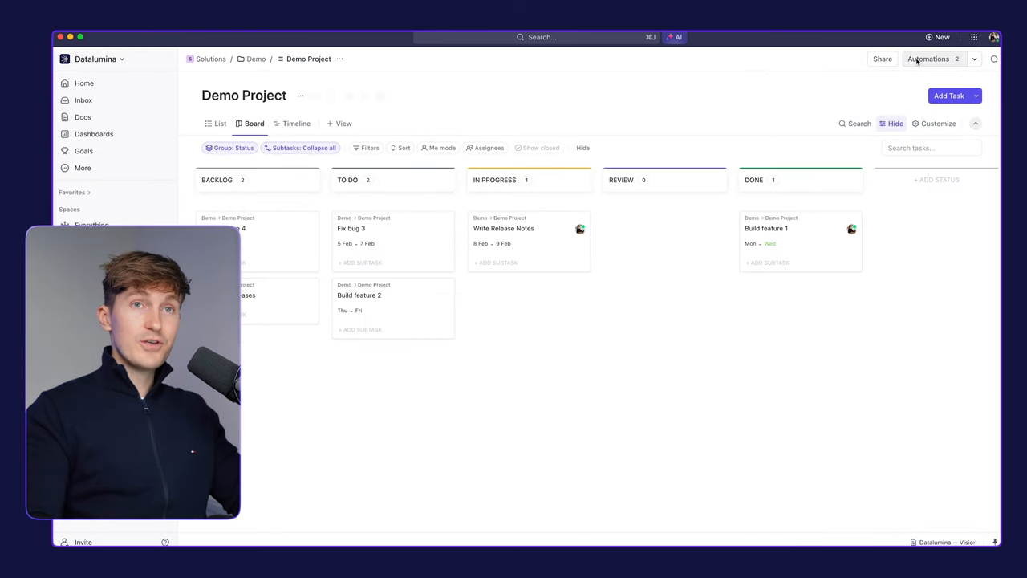
pyautogui.click(927, 58)
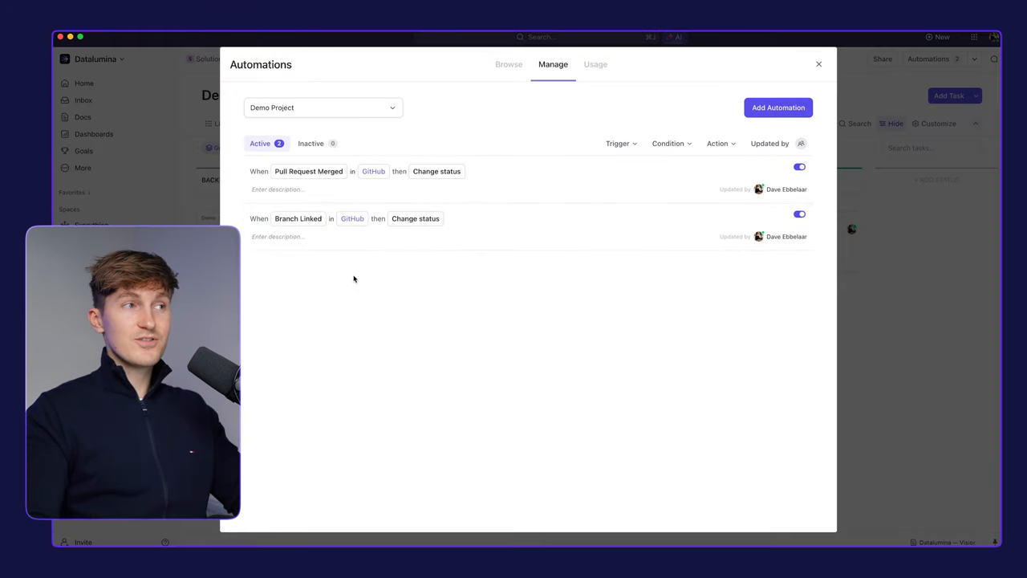
pyautogui.click(818, 64)
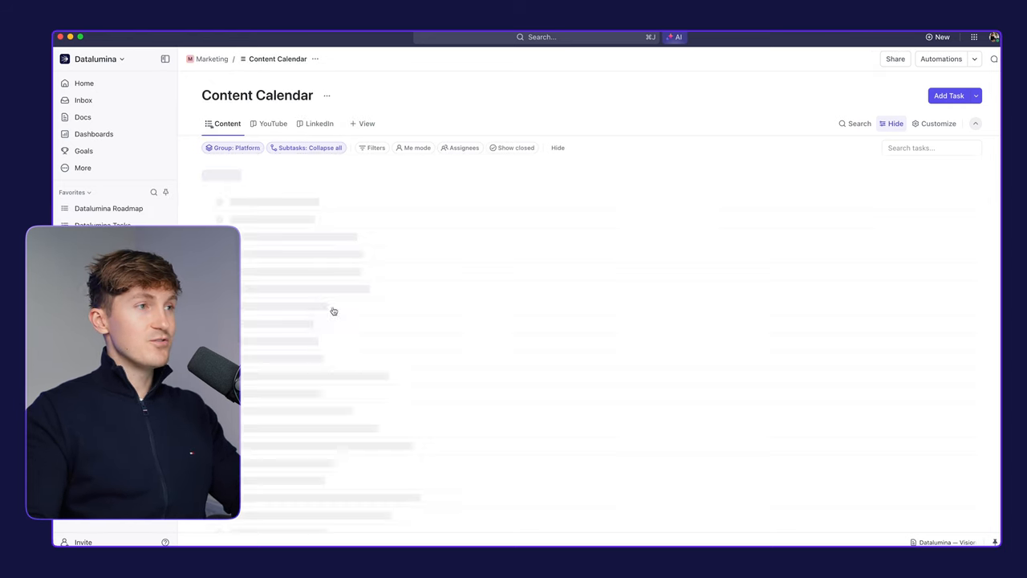
# - Show the YouTube board with video tasks from Backlog through Published
pyautogui.click(273, 122)
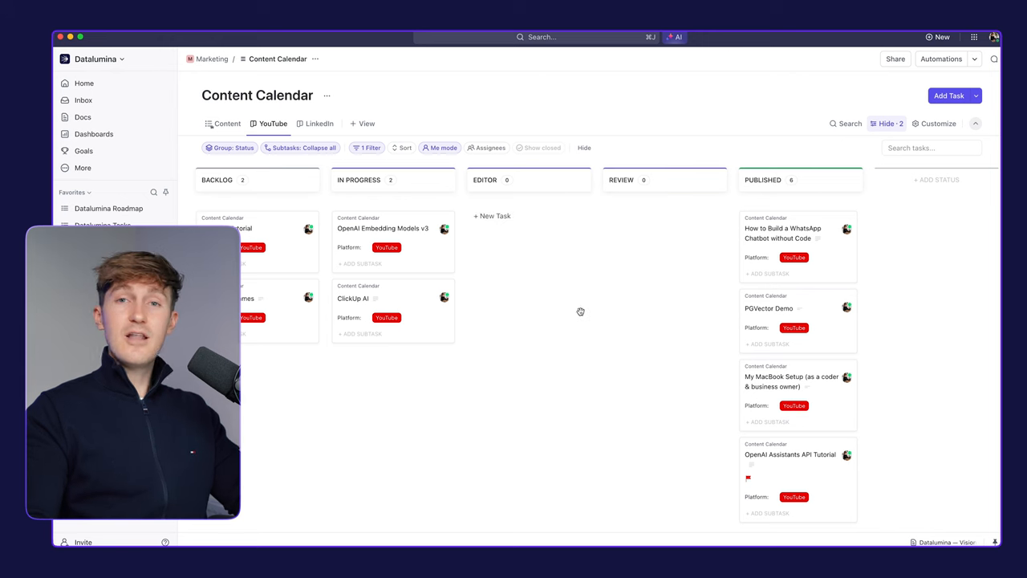
pyautogui.moveTo(520, 285)
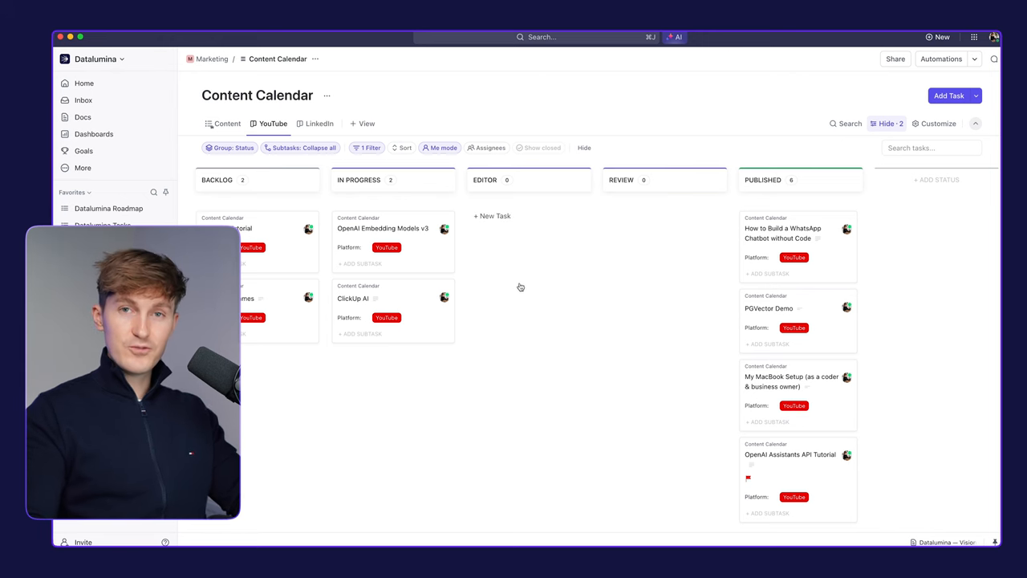